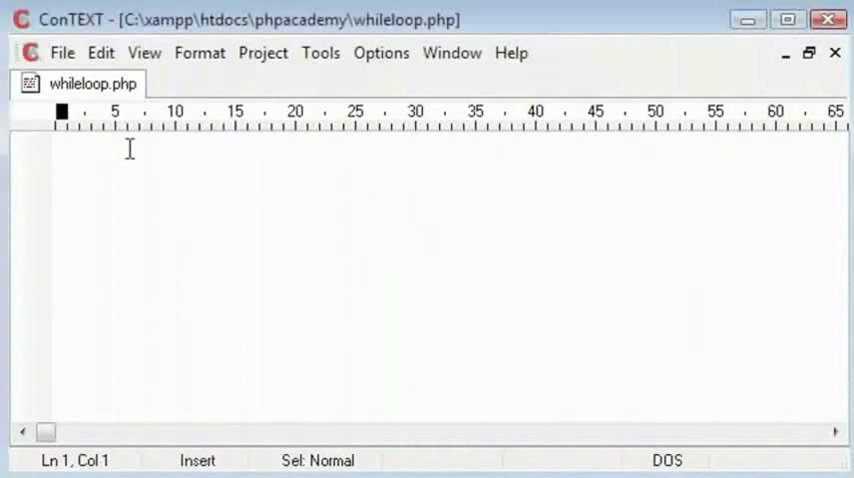
Step: Write the PHP tags and an empty while () skeleton with braces
left_click(56, 148)
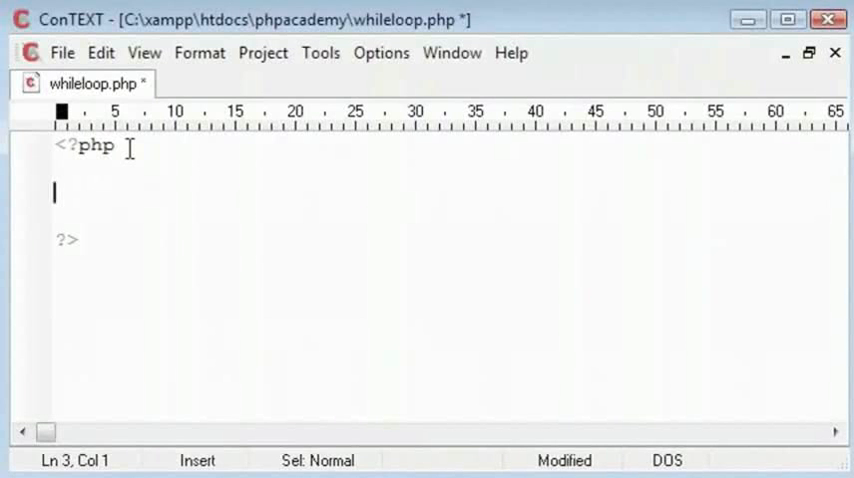
type("while")
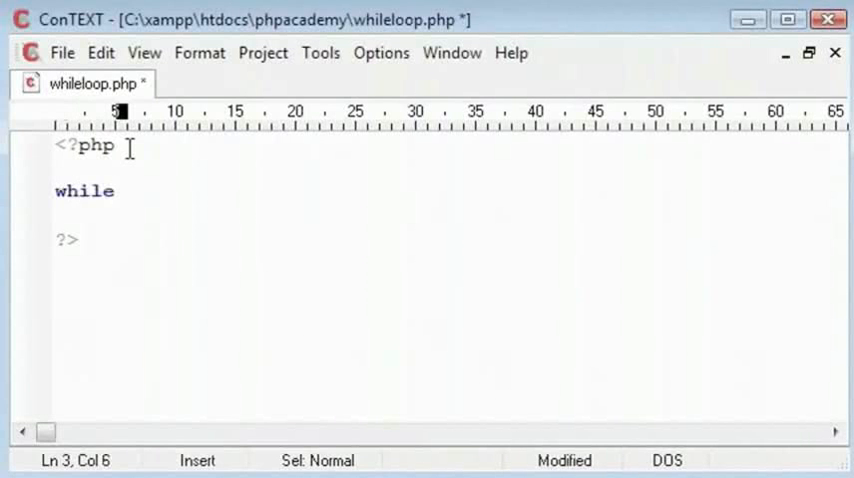
type("()")
type("}")
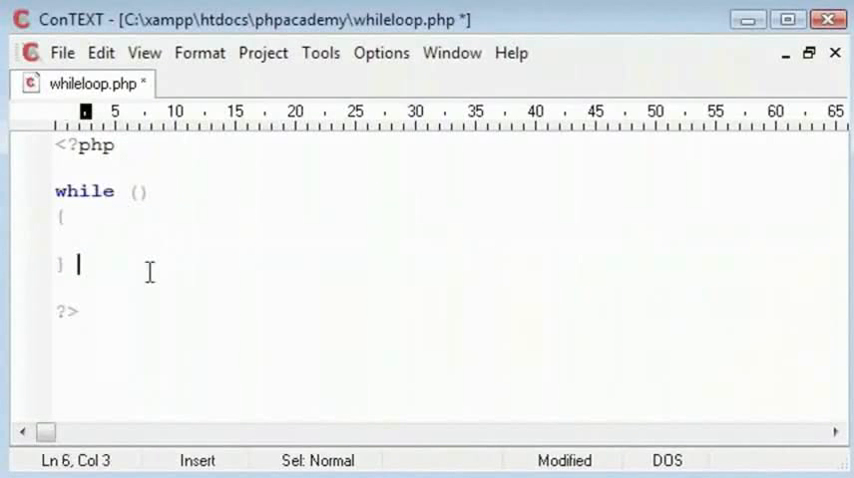
mouse_move(148, 196)
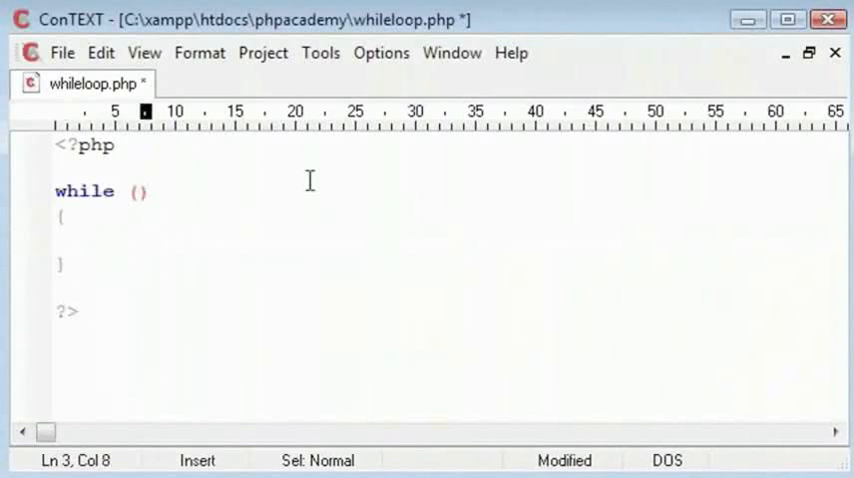
Step: Give the loop condition 1==1 and a body echoing "Loop<br>", then save
type("1==1")
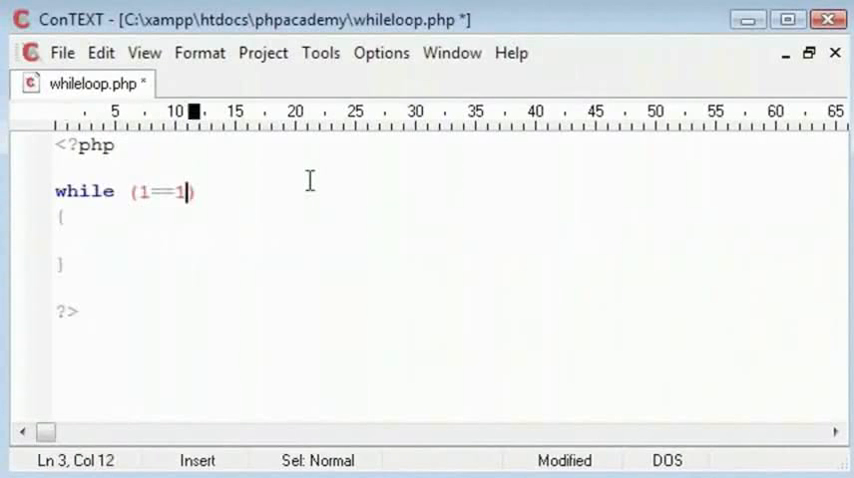
type("ec")
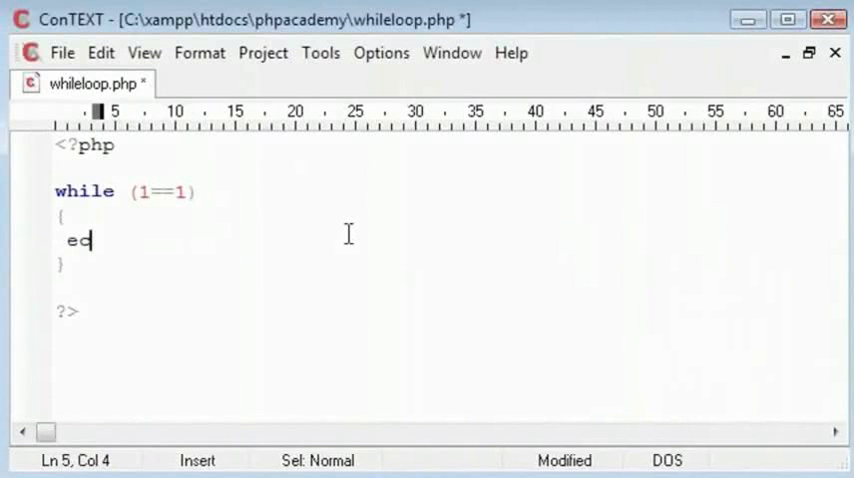
type("cho \"\";")
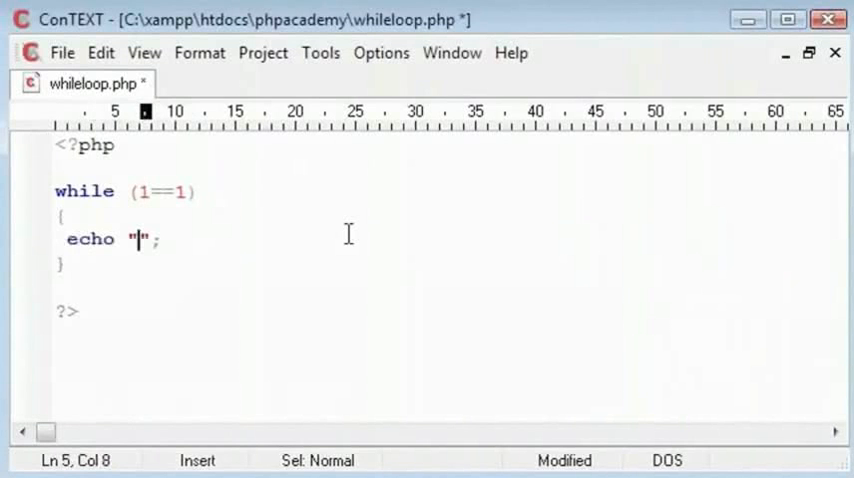
type("Te")
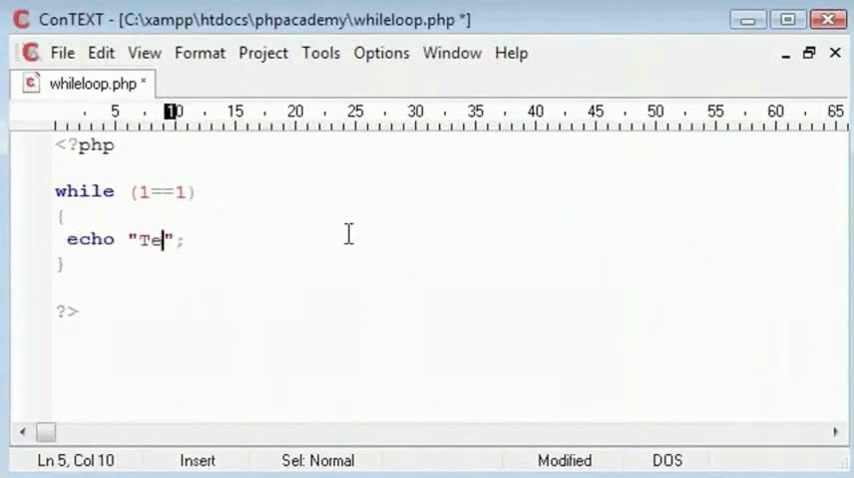
type("Loo")
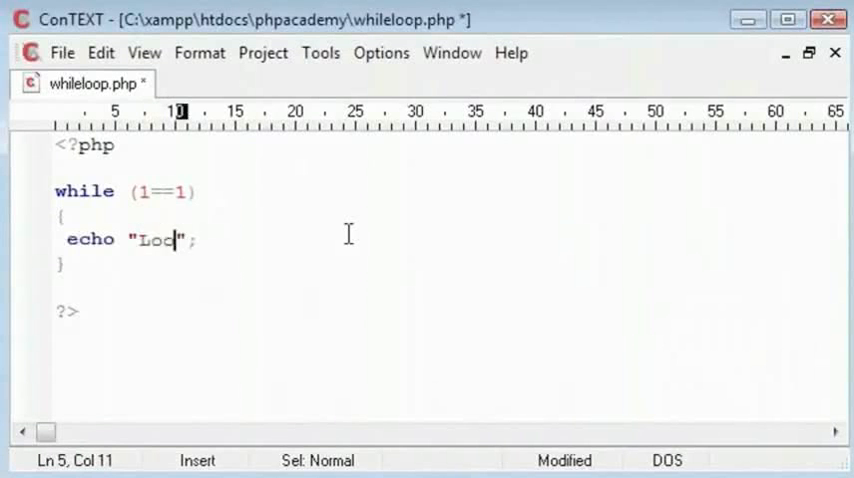
type("p<be")
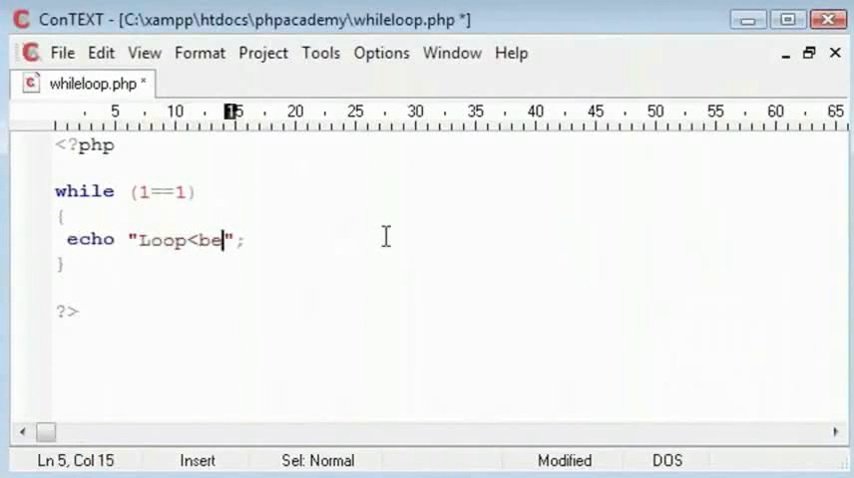
type("r>")
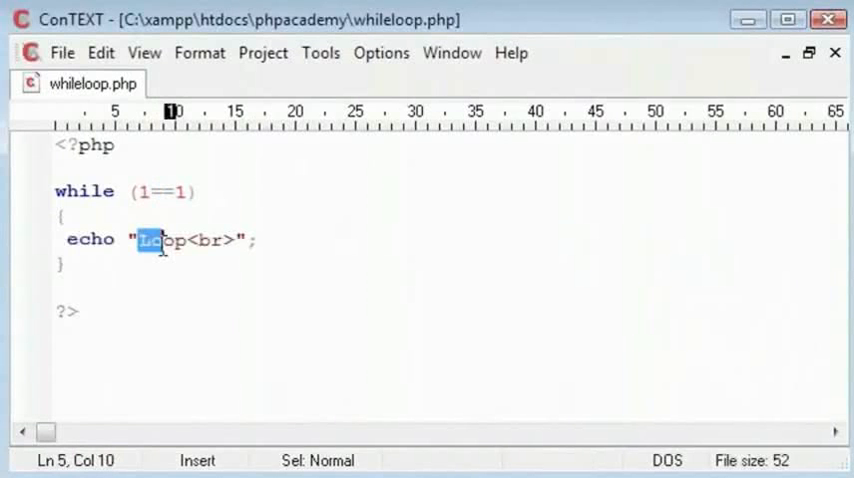
left_click(364, 256)
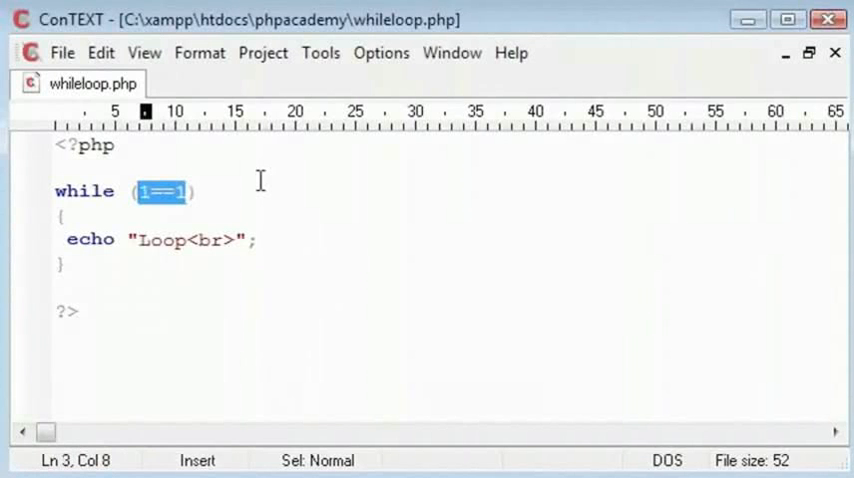
Step: Replace the 1==1 condition with $num<=10
key("Delete")
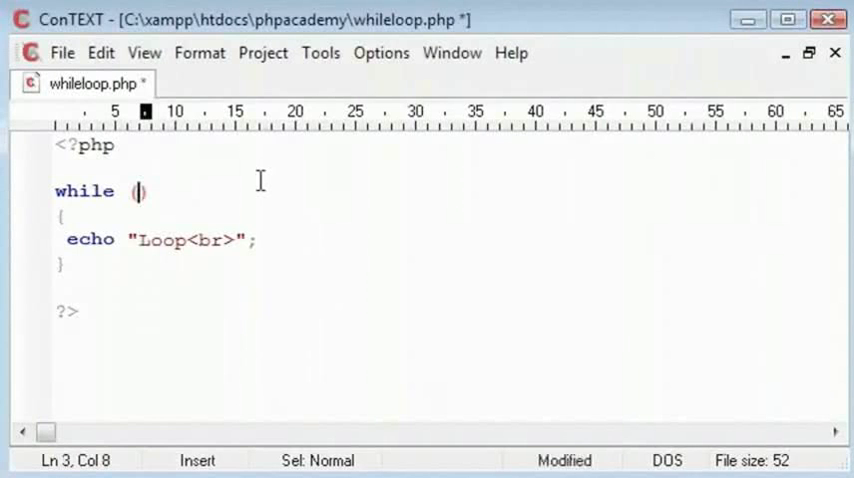
type("$")
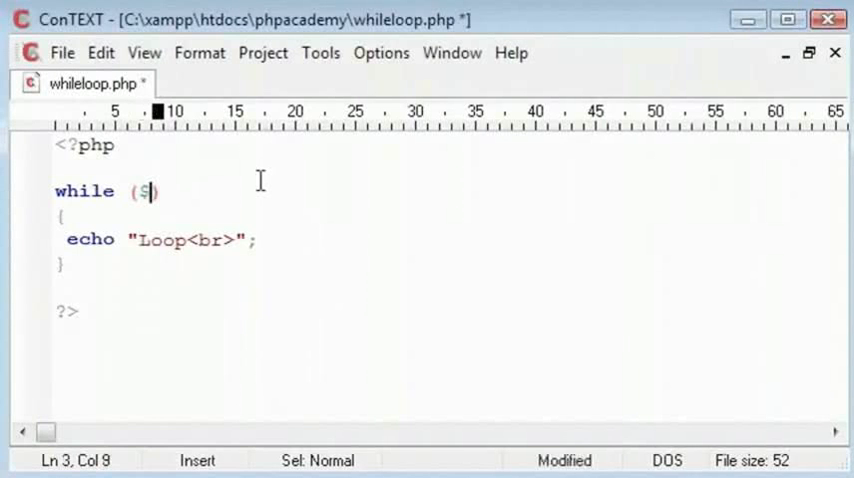
type("num")
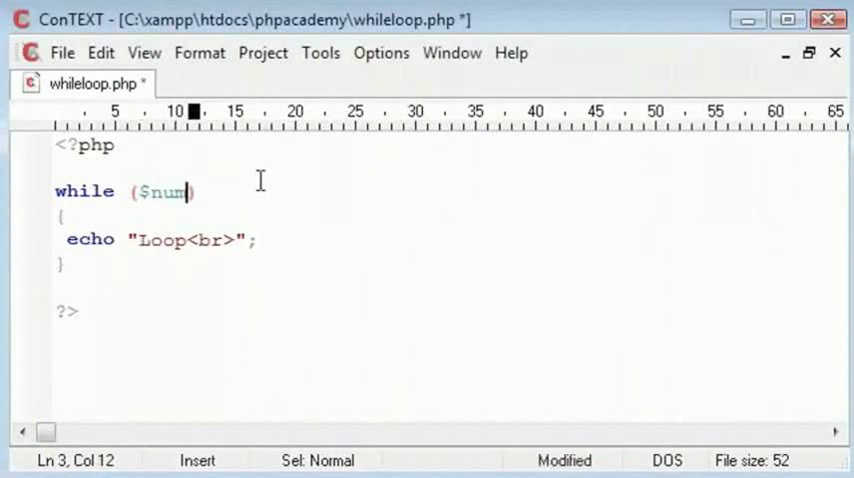
type("<")
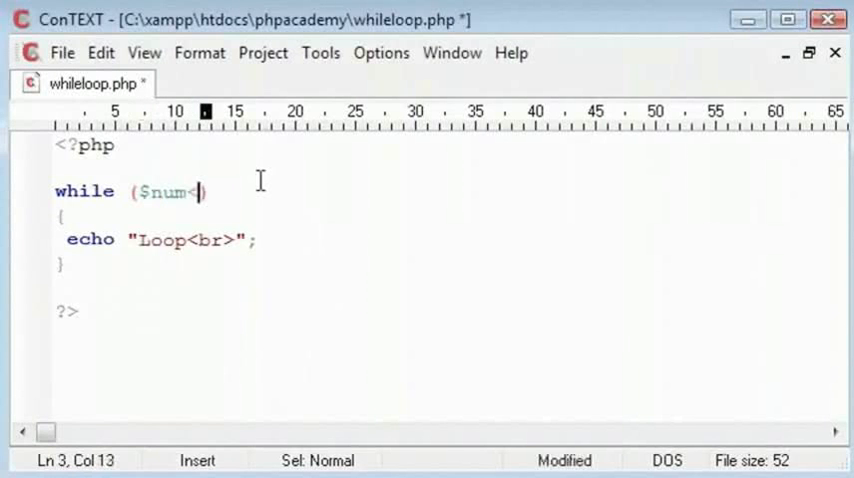
type("=")
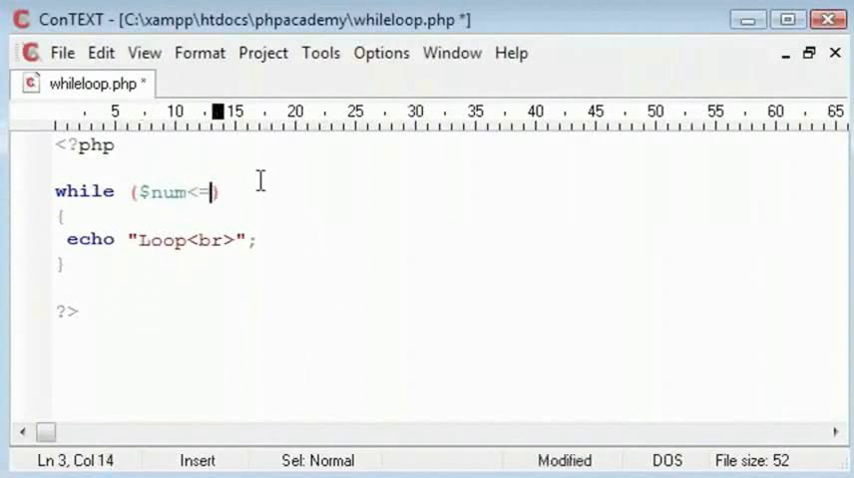
type("10")
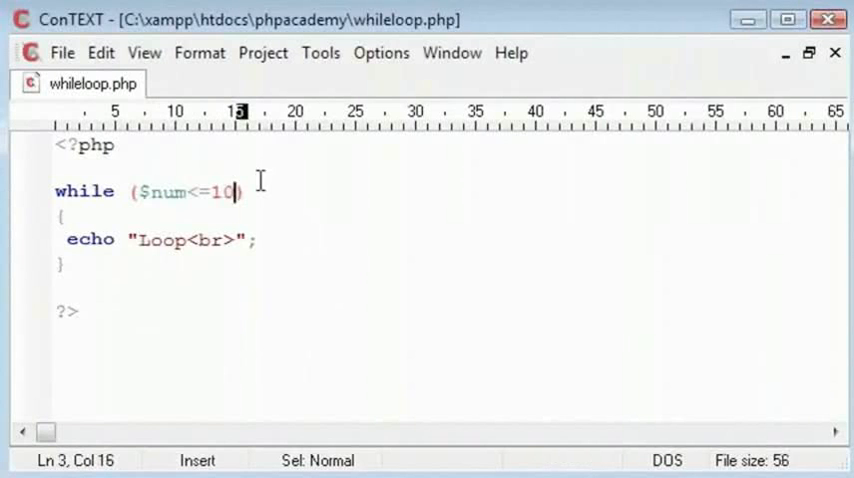
Step: Add the increment statement $num++; after the echo line
left_click(408, 232)
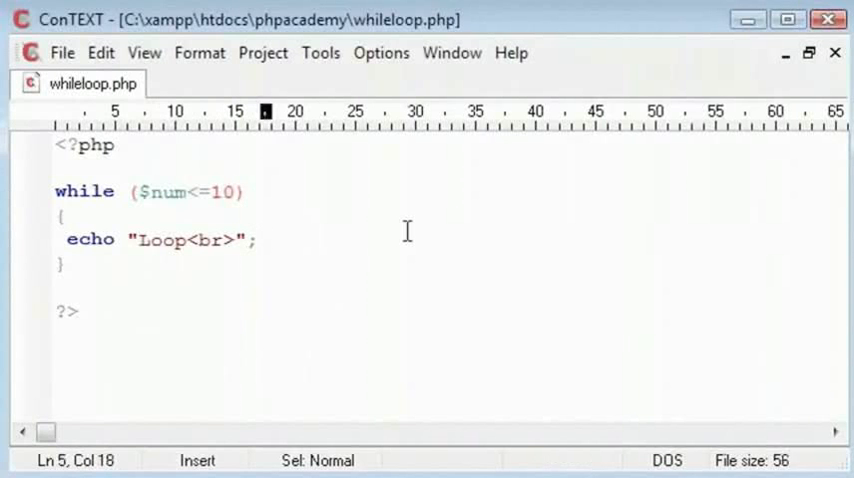
type("$")
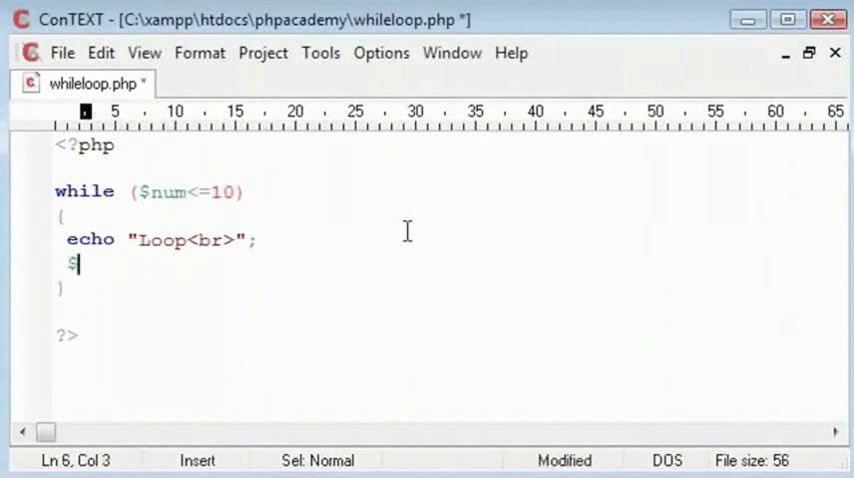
type("num++;")
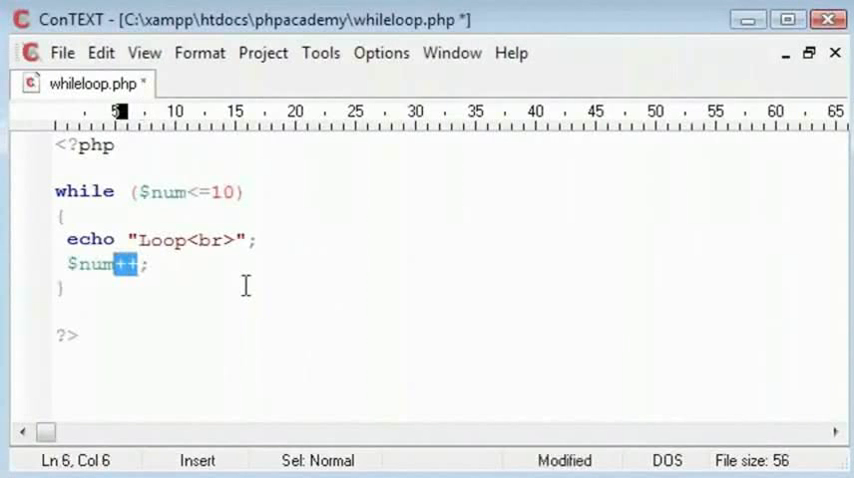
mouse_move(180, 228)
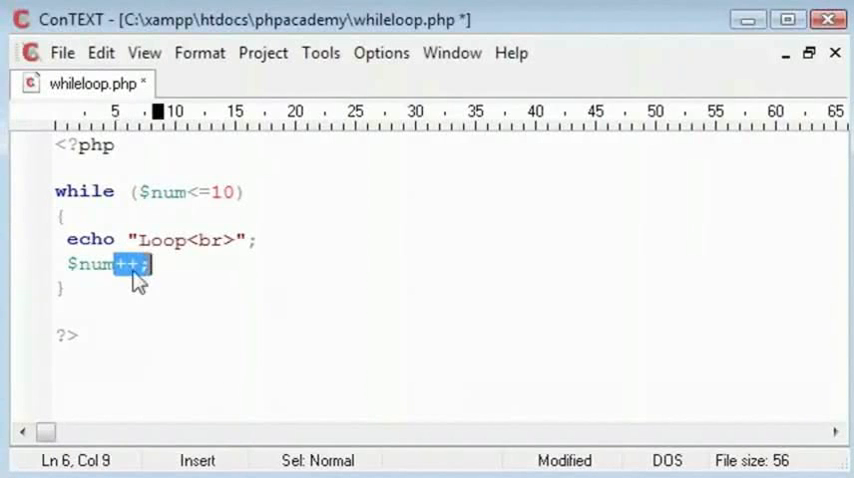
Step: Rewrite the increment as $num = $num + 1; and save whileloop.php
key("Delete")
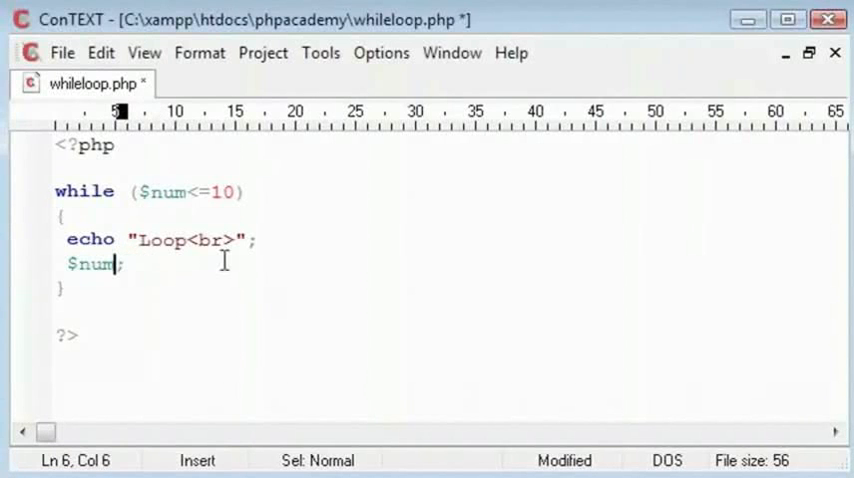
type("= $r")
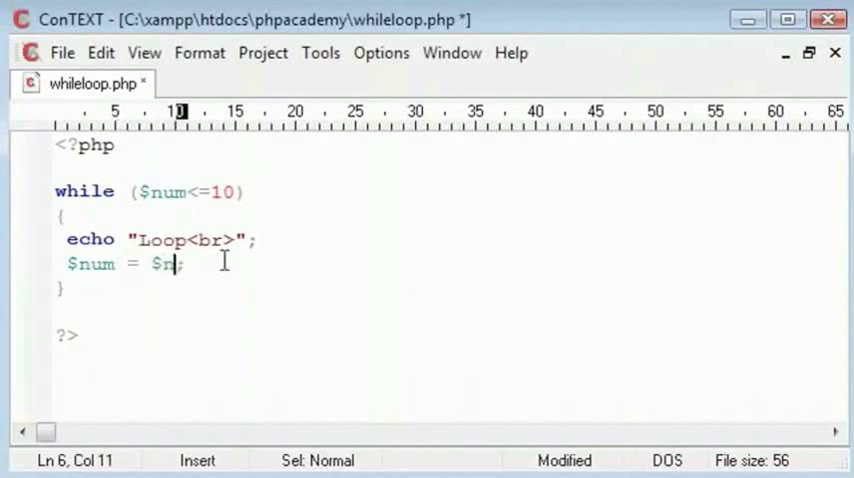
type("um1")
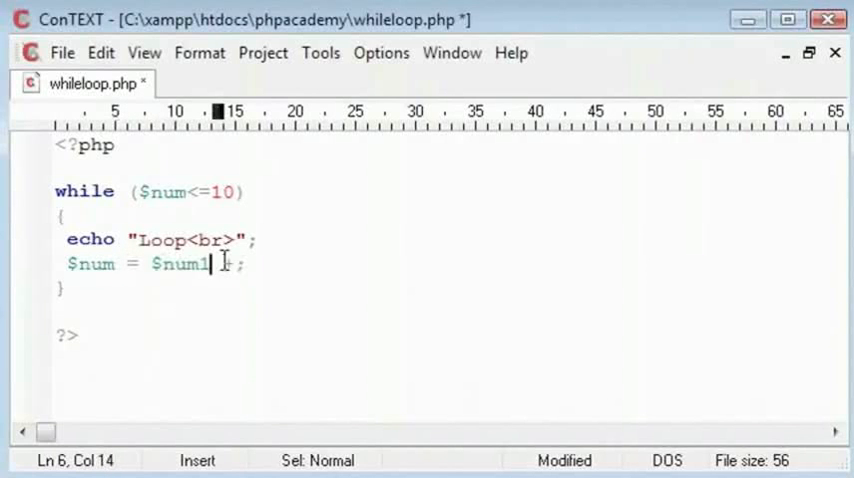
type("+ 1")
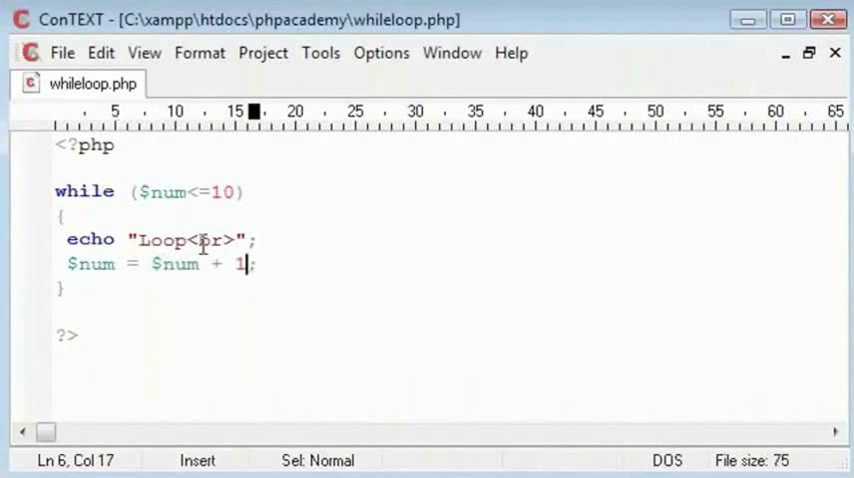
double_click(88, 264)
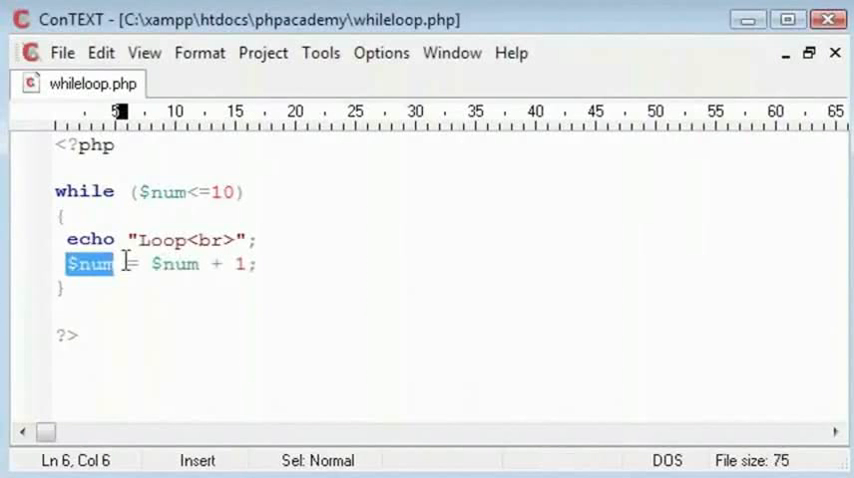
double_click(172, 264)
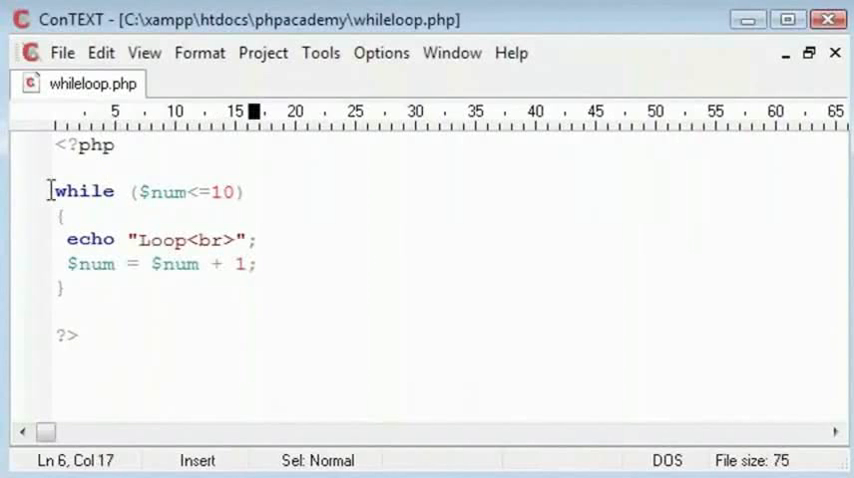
left_click(168, 192)
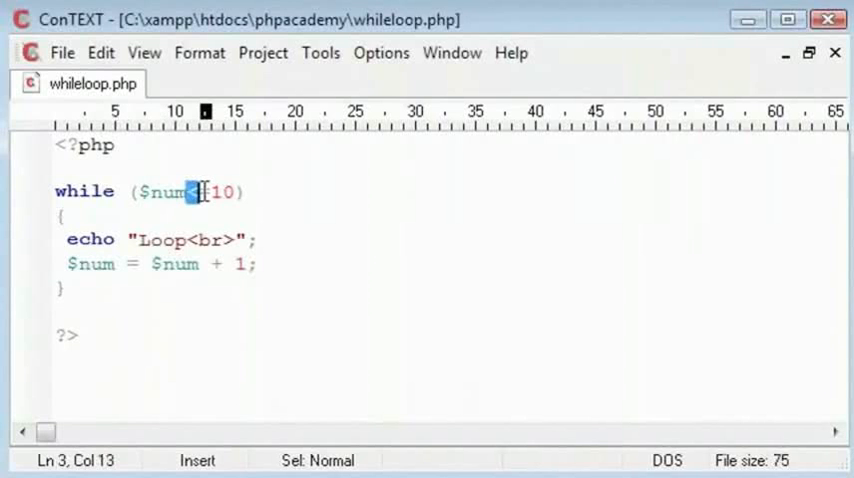
type("=")
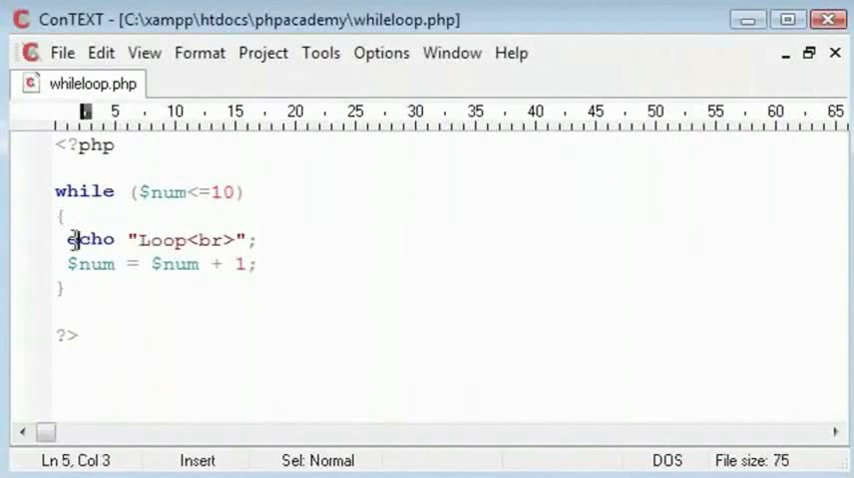
left_click(68, 264)
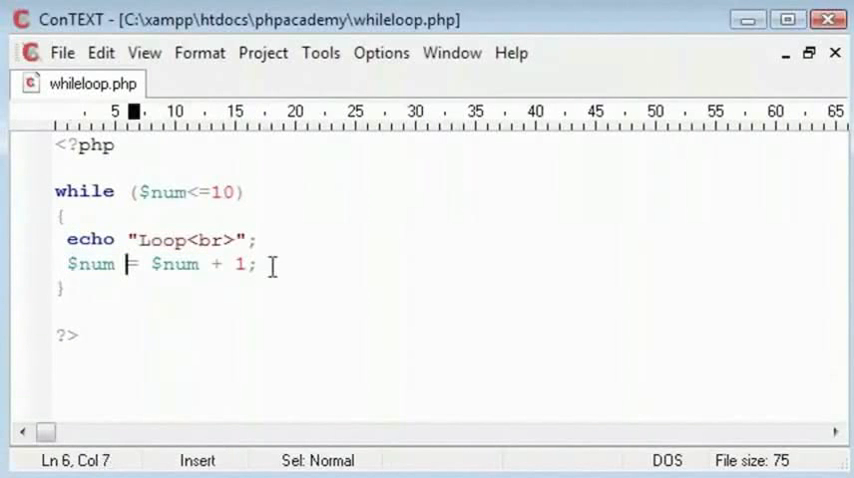
Step: Declare $num = 1; on a new line above the while loop
key("Enter")
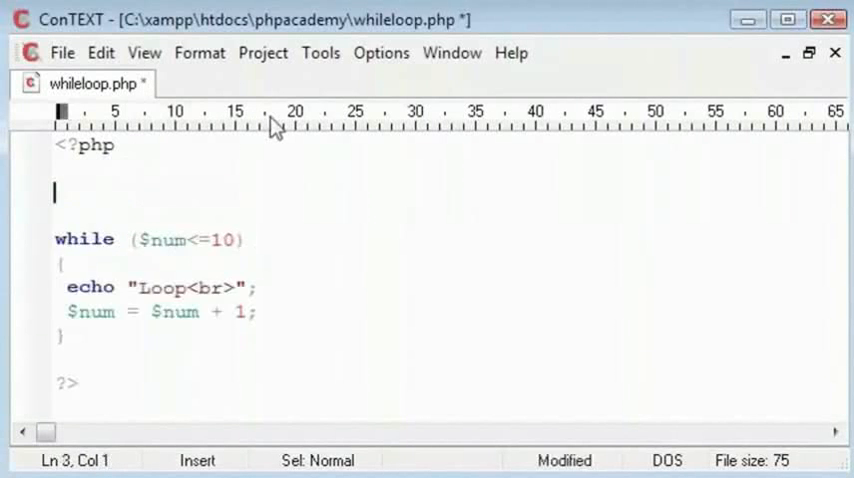
type("$num")
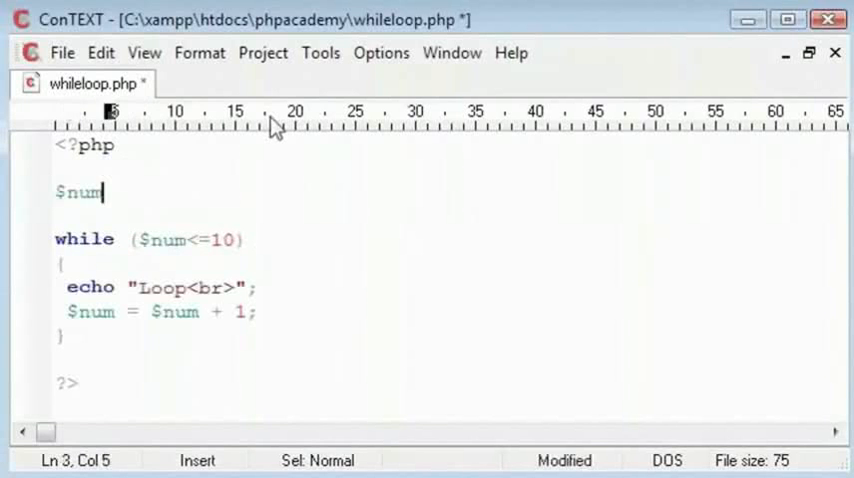
type("= 1")
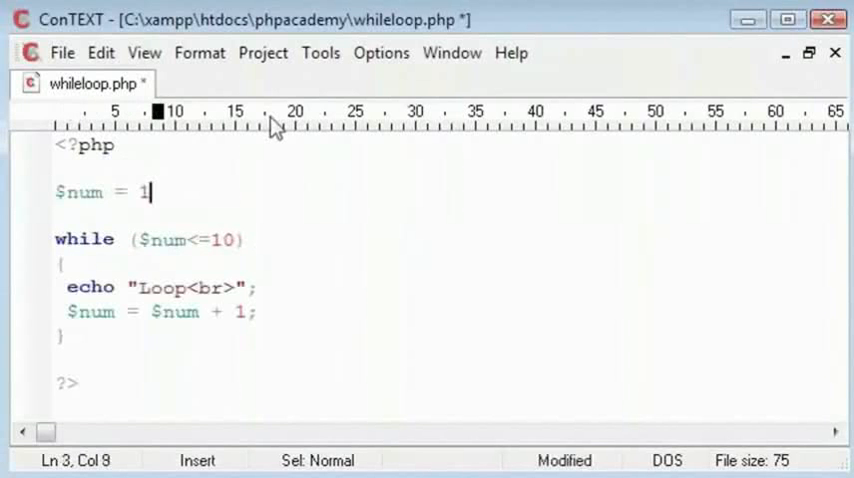
type(";")
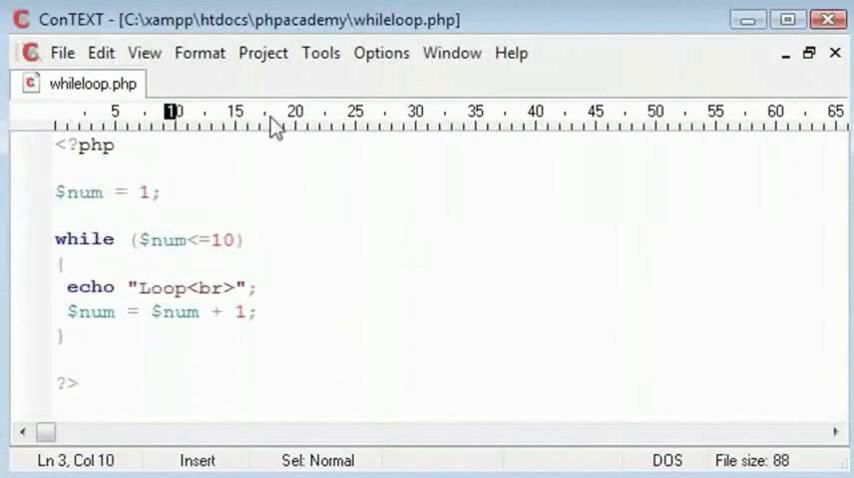
Step: Briefly try a starting value of 10, restore it to 1 and save
double_click(160, 288)
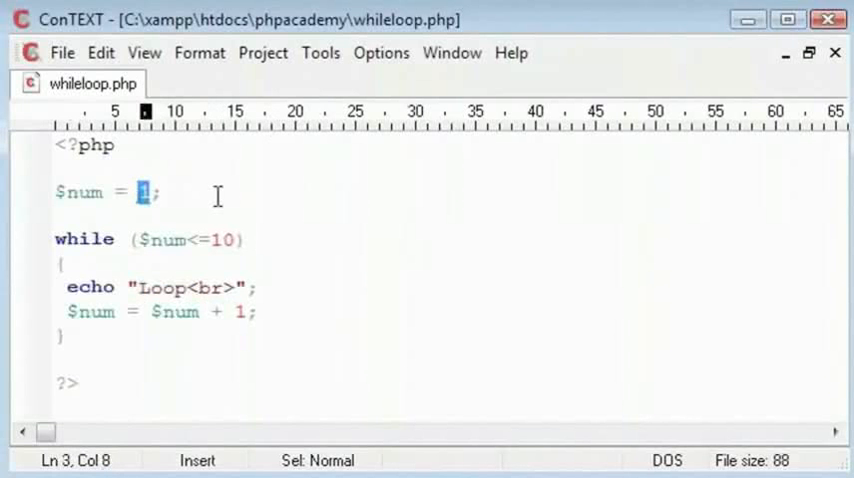
type("3")
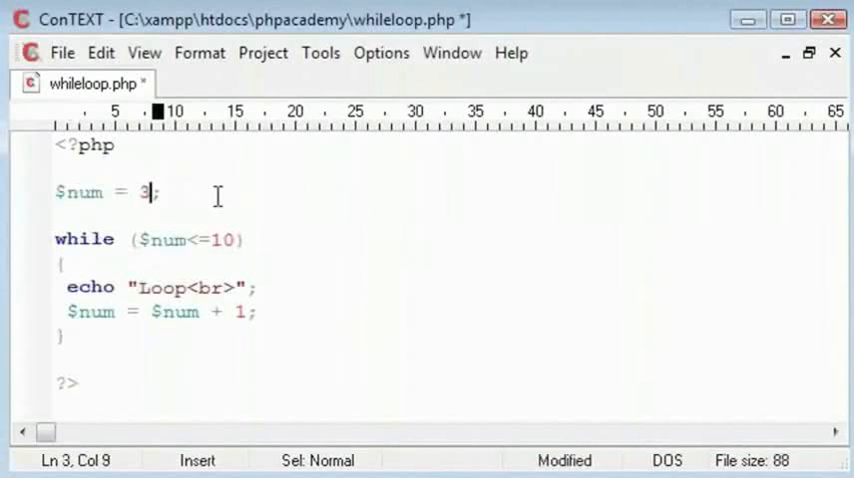
type("0")
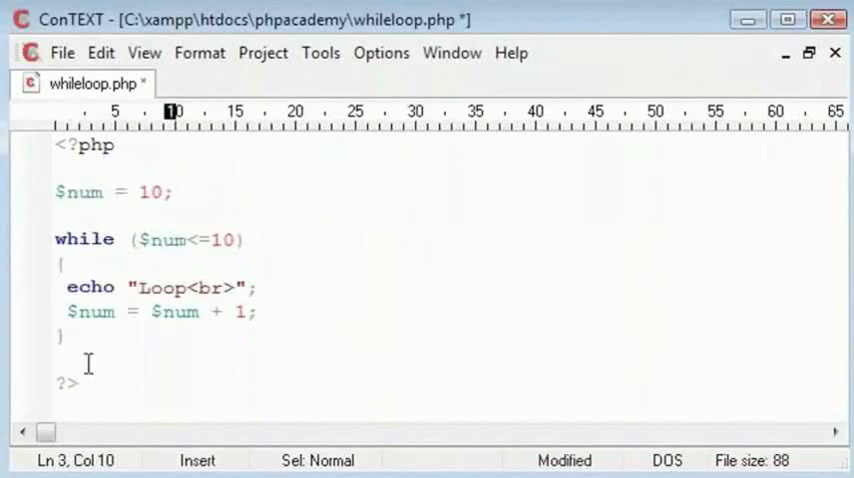
left_click(58, 384)
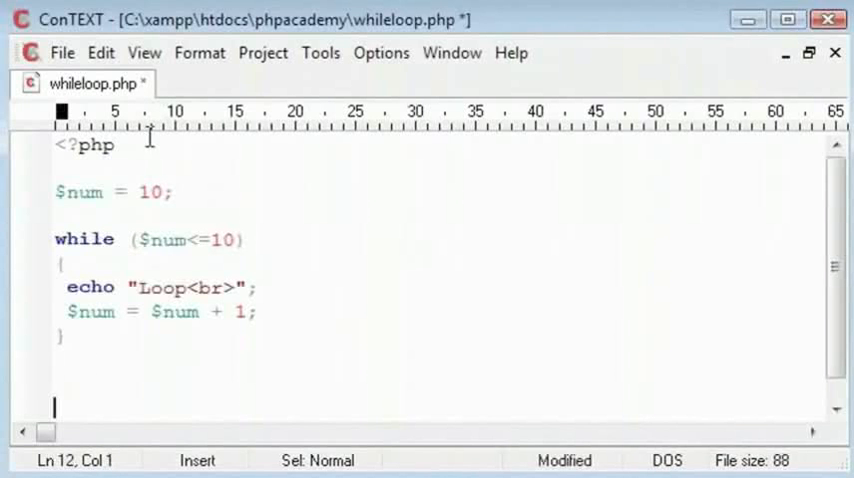
left_click(164, 192)
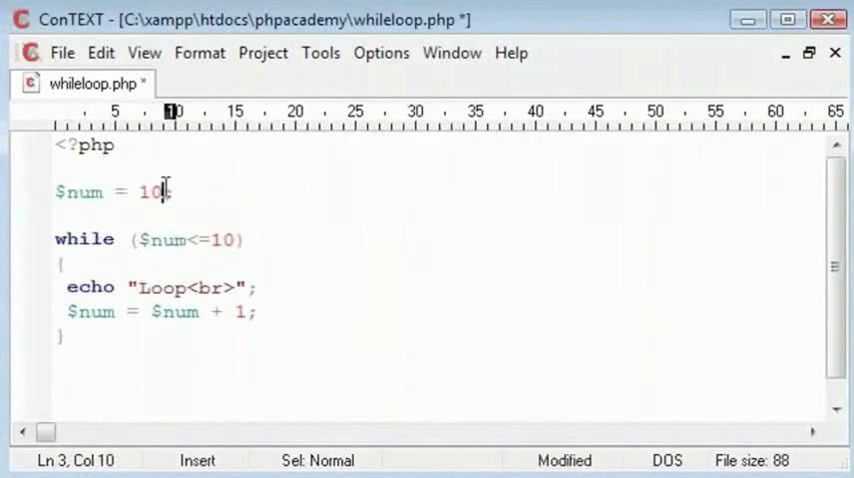
key("BackSpace")
type("?>")
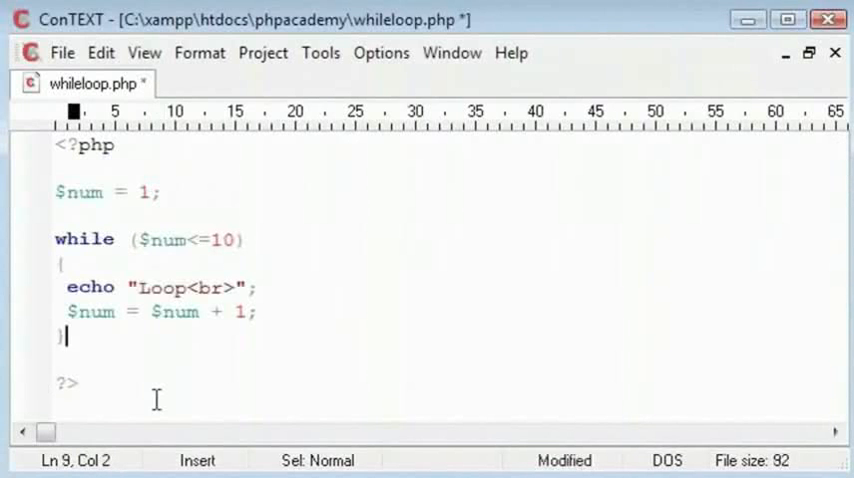
key("ctrl+s")
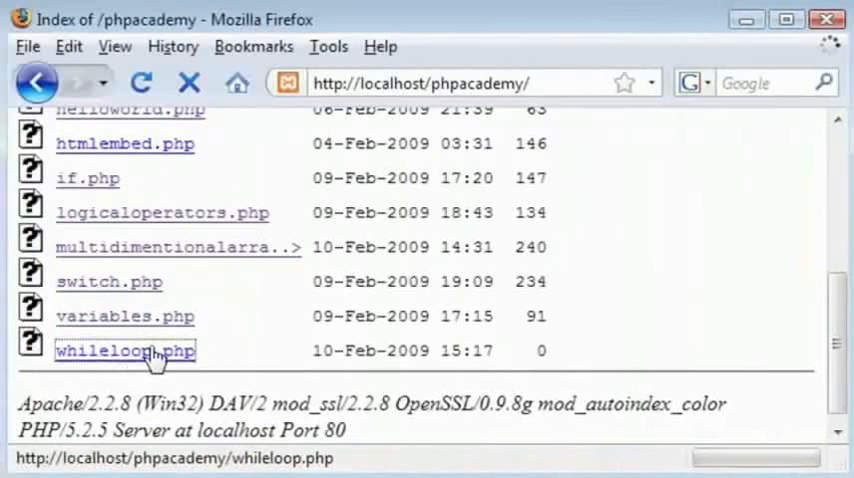
Step: Run whileloop.php from the localhost listing, showing Loop printed ten times
left_click(124, 350)
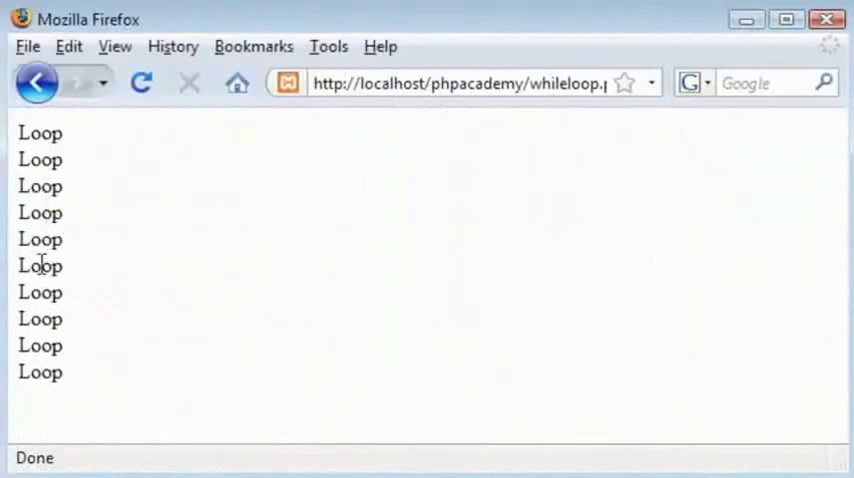
left_click_drag(40, 204, 40, 384)
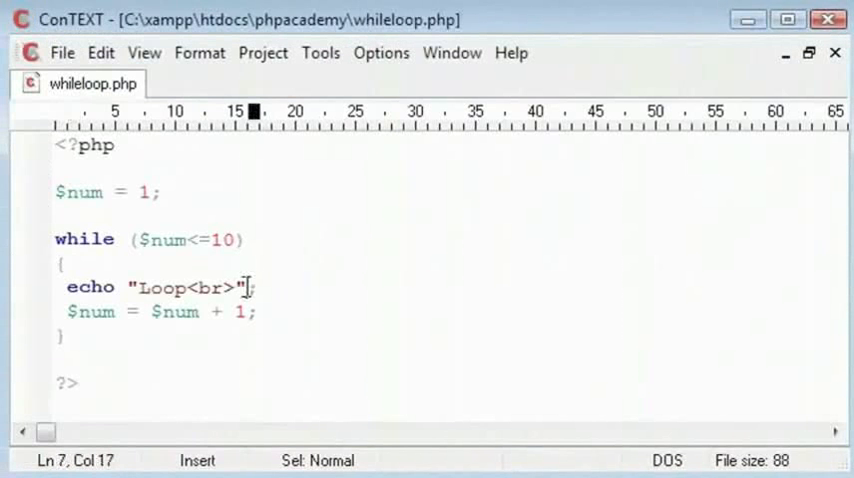
Step: Make the echo string read "Loop $num <br>" and save the file
type(".")
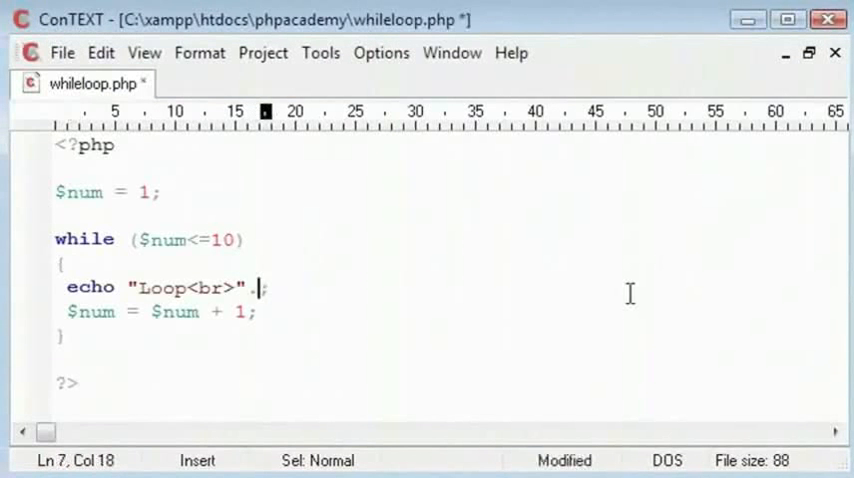
type("$num")
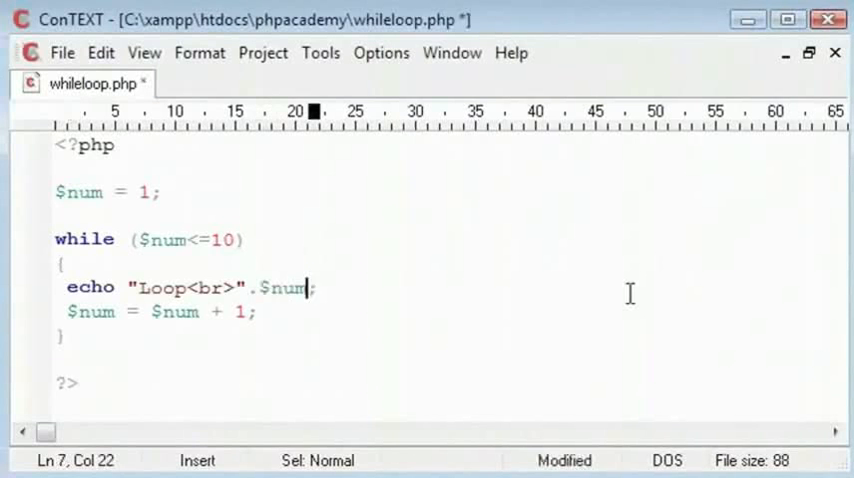
left_click(232, 288)
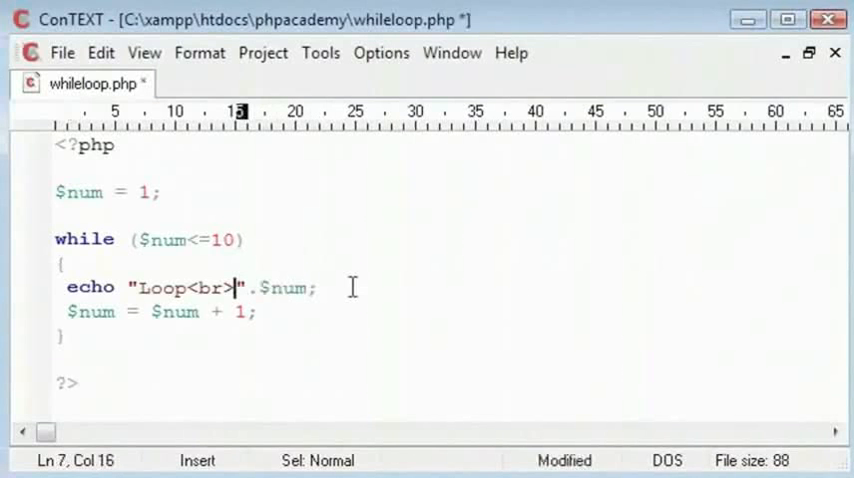
key("BackSpace")
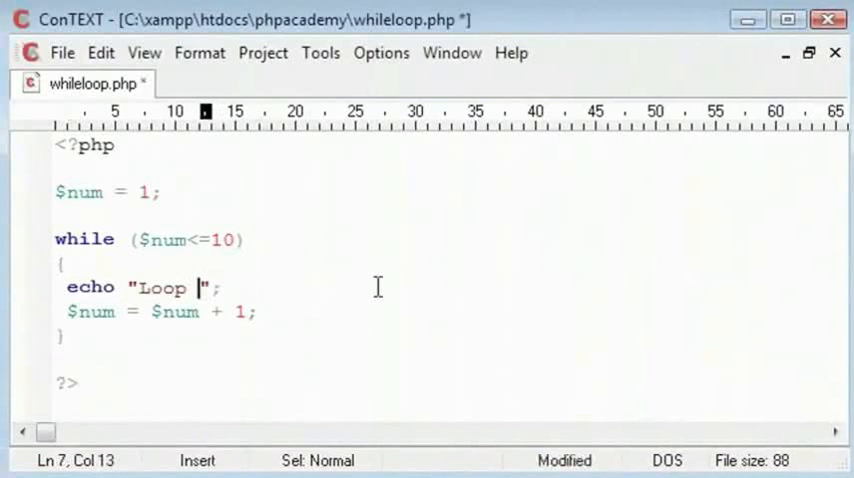
type("$num <b")
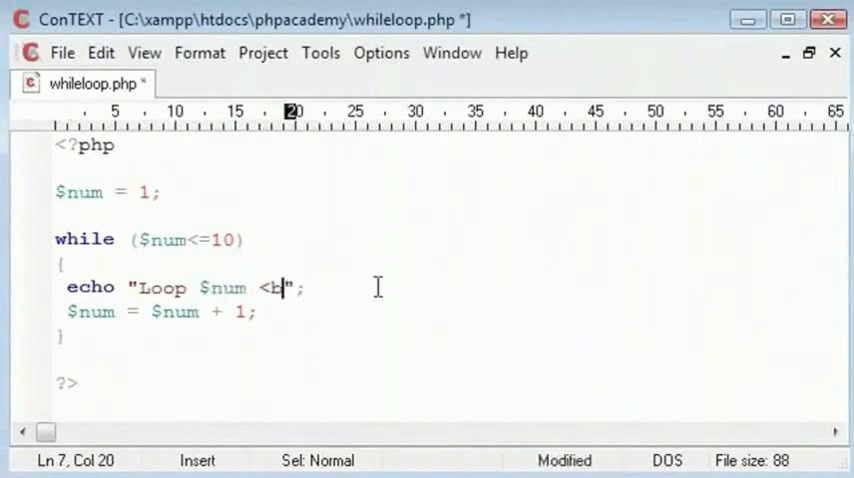
type("r>")
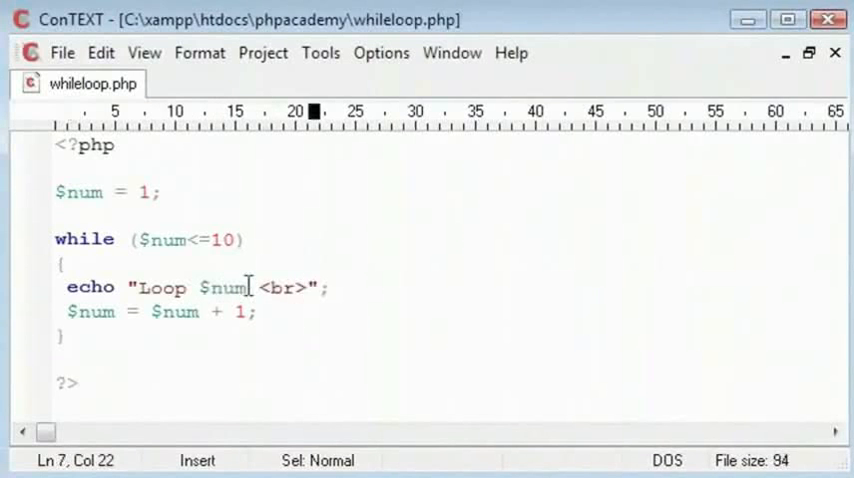
double_click(218, 288)
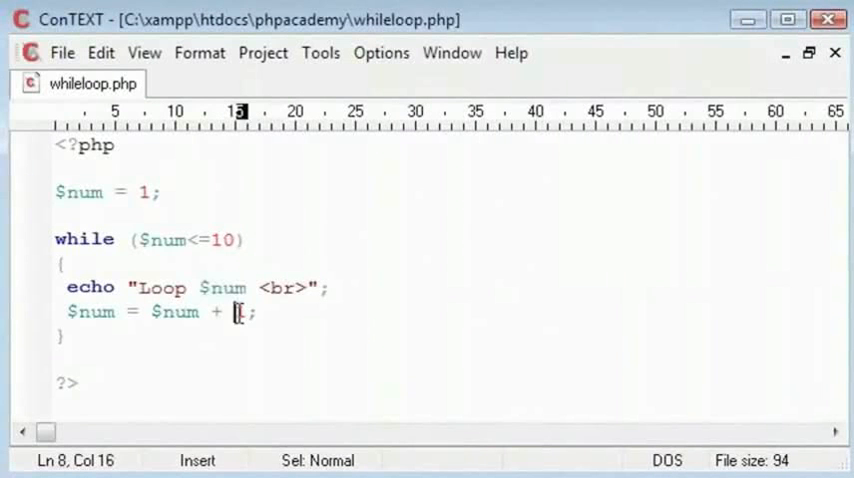
double_click(222, 288)
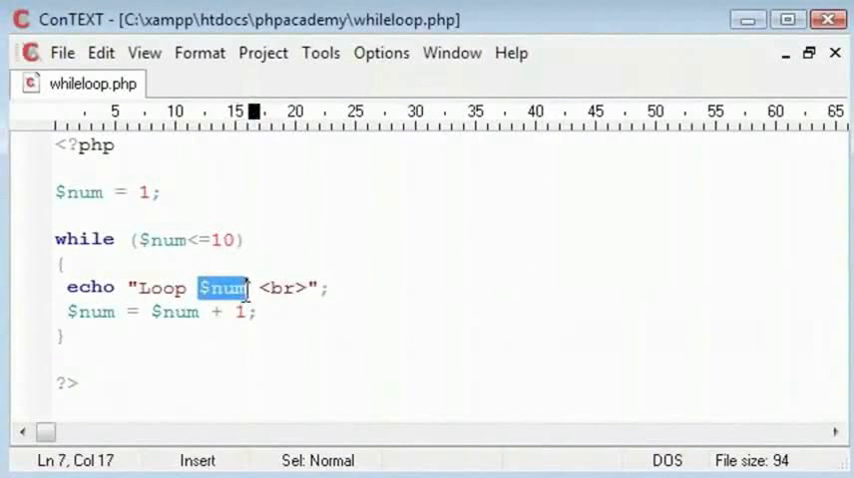
left_click(238, 288)
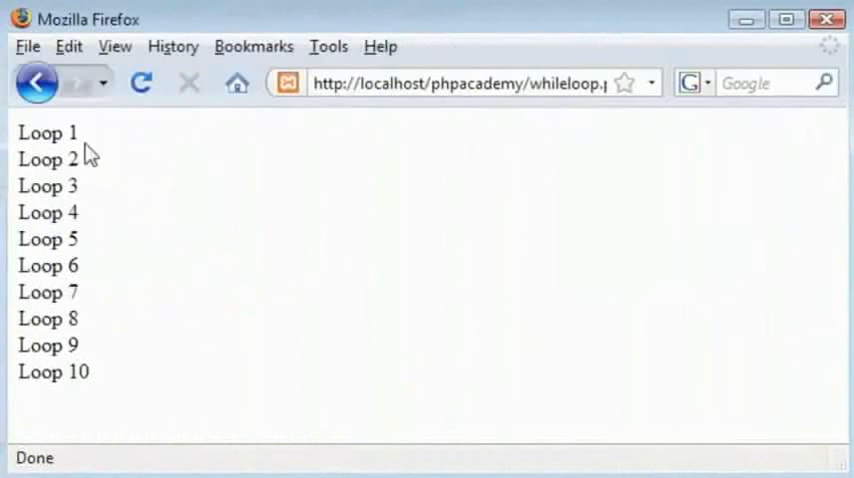
mouse_move(88, 328)
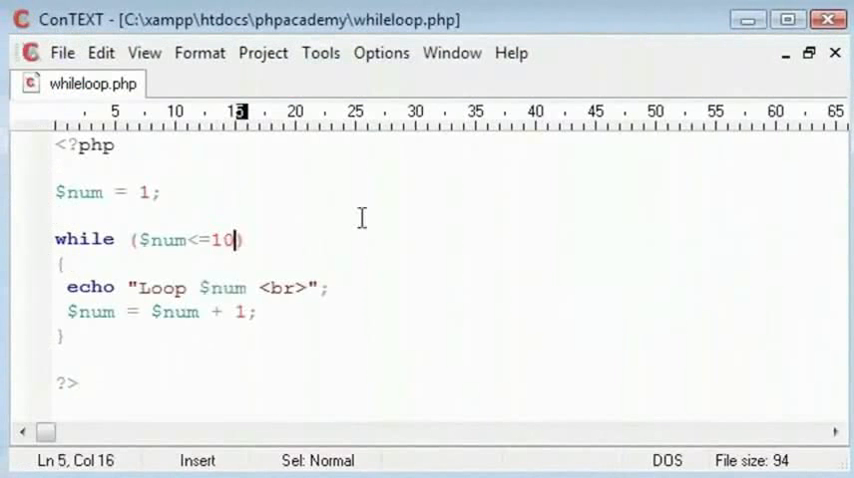
Step: Change the loop limit from 10 to 6000 and save
type("0")
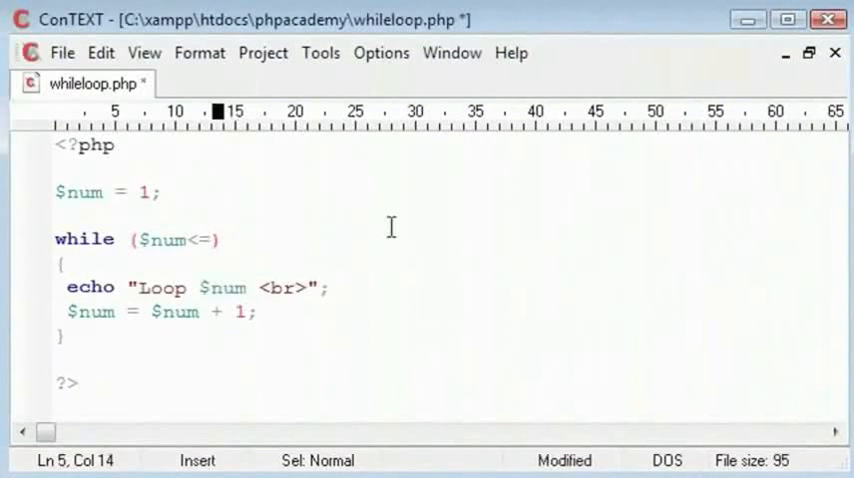
type("6000")
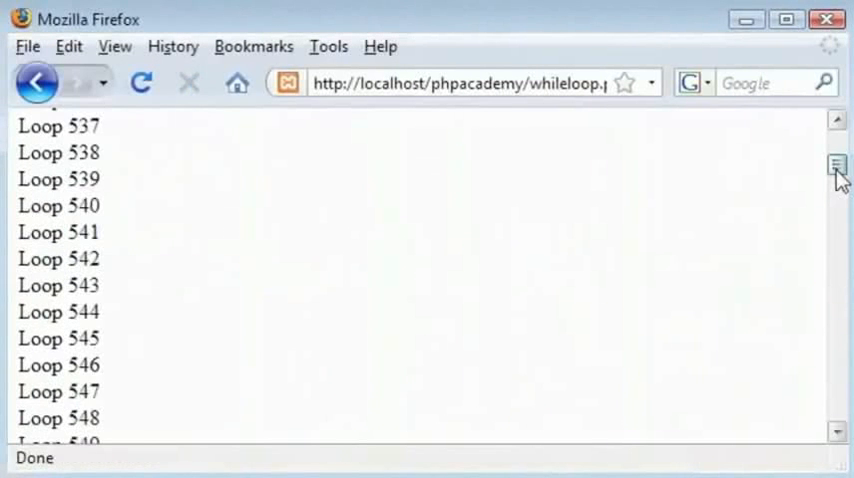
Step: Scroll down through the Firefox output counting into the hundreds
scroll("down", 3)
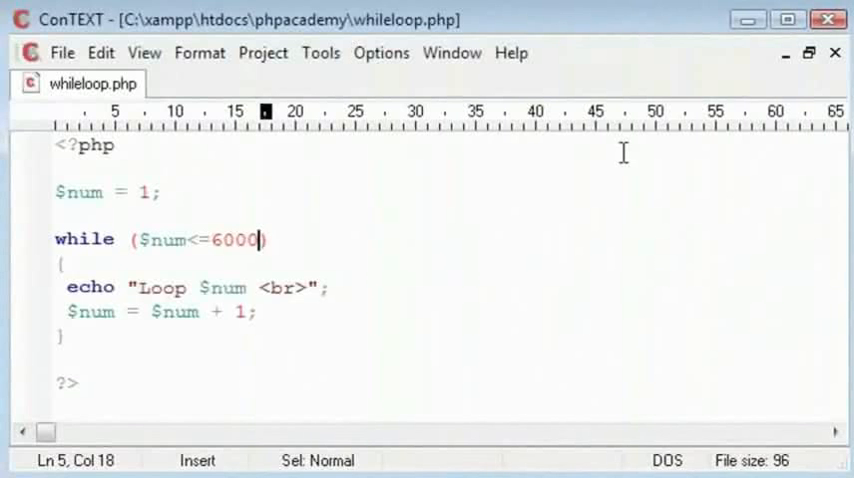
mouse_move(592, 156)
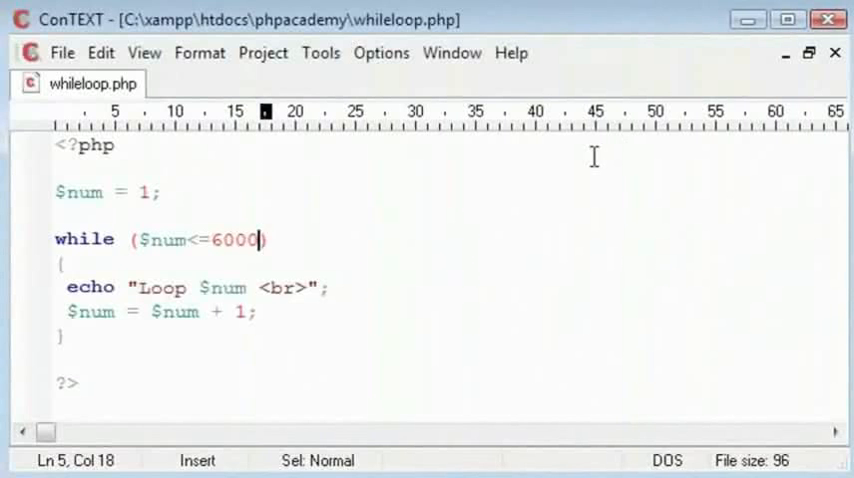
mouse_move(348, 270)
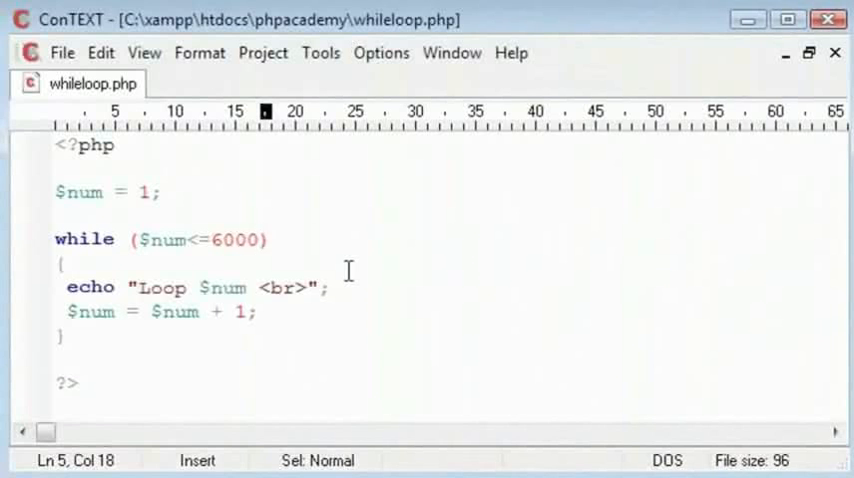
Step: Replace 6000 with $max, declare $max = 10; under $num = 1; and save
double_click(238, 240)
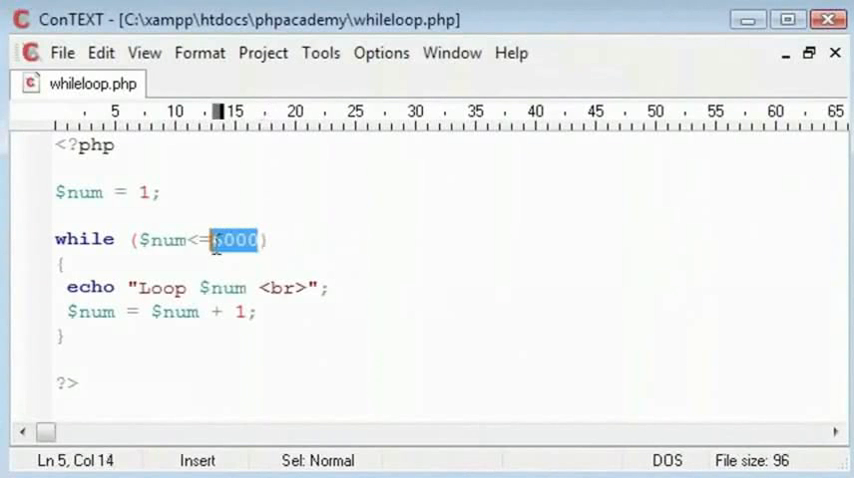
type("$max")
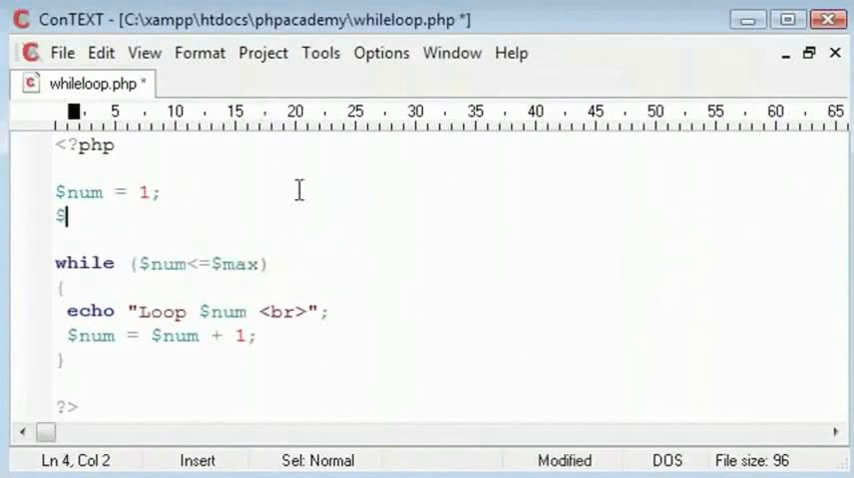
type("max = 10;")
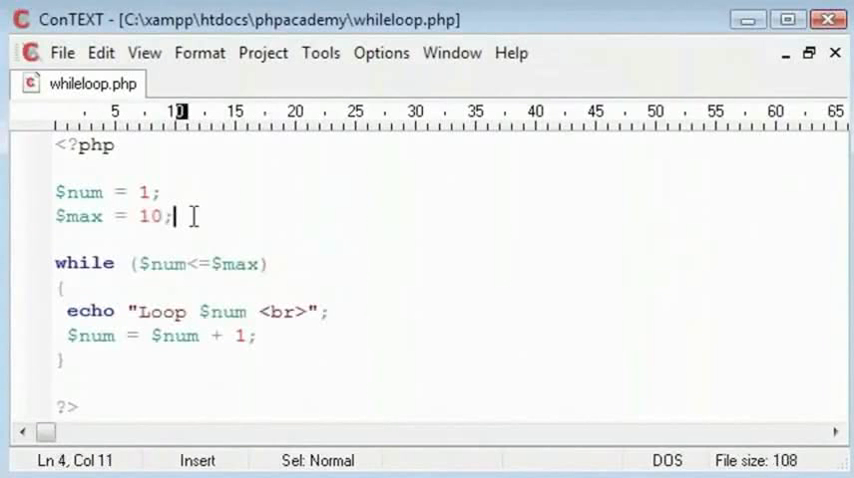
left_click_drag(176, 216, 56, 192)
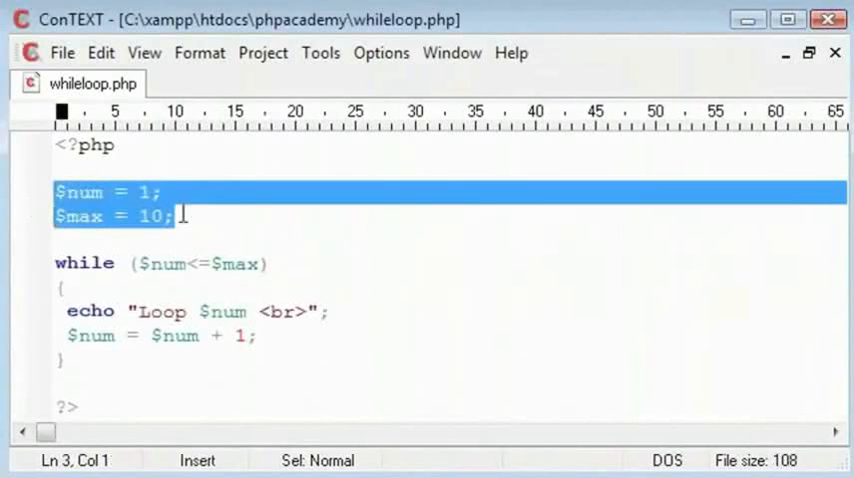
double_click(234, 264)
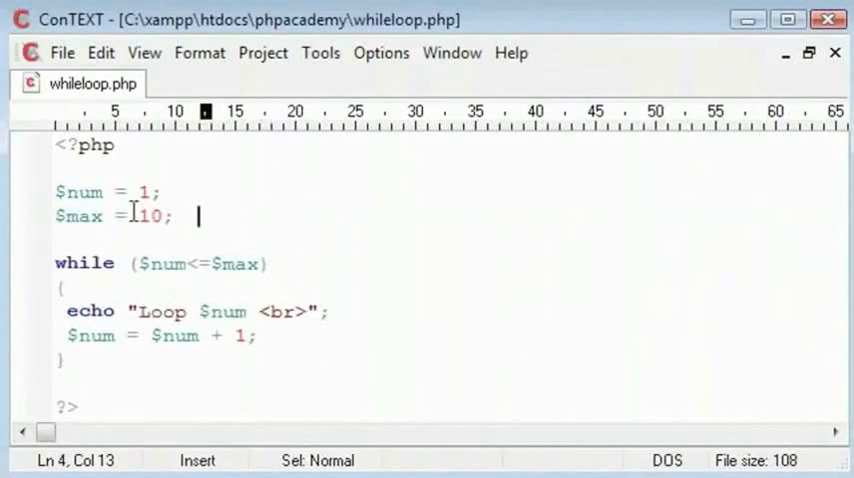
double_click(84, 264)
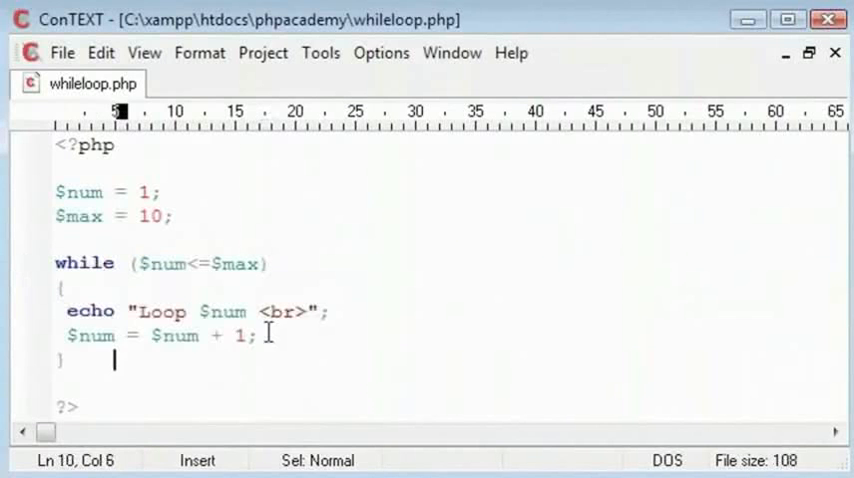
double_click(222, 312)
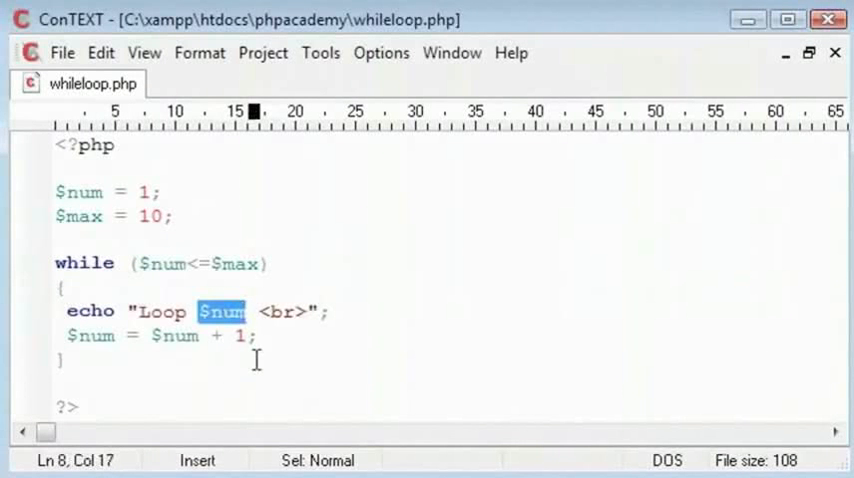
left_click(254, 336)
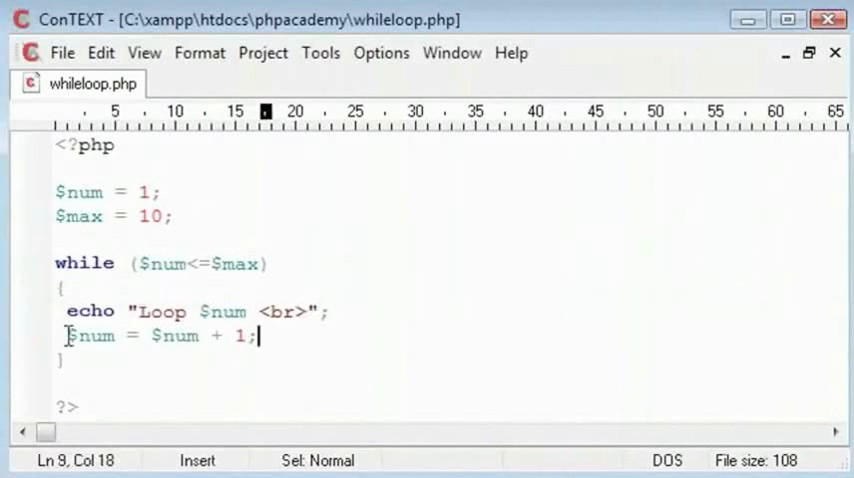
left_click(252, 336)
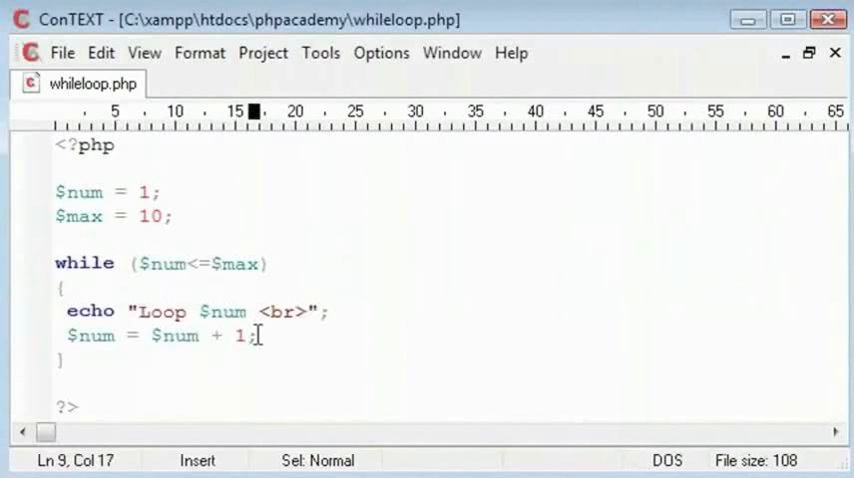
left_click(256, 336)
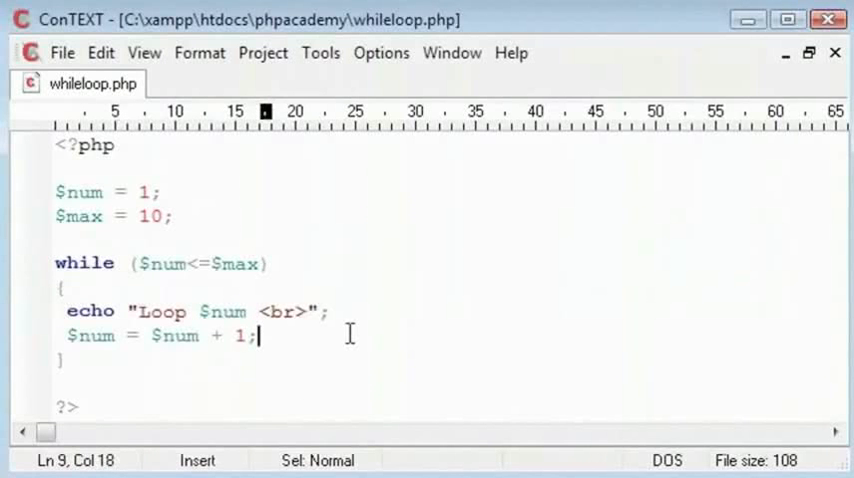